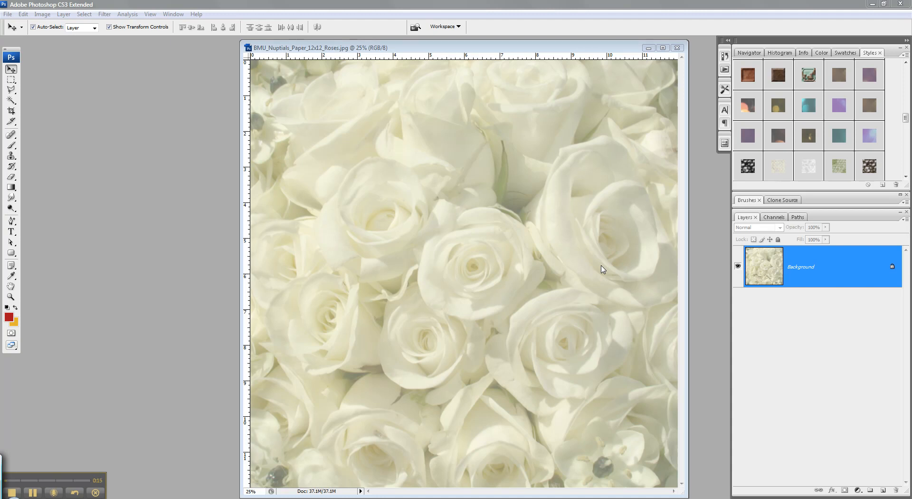
pyautogui.moveTo(507, 52)
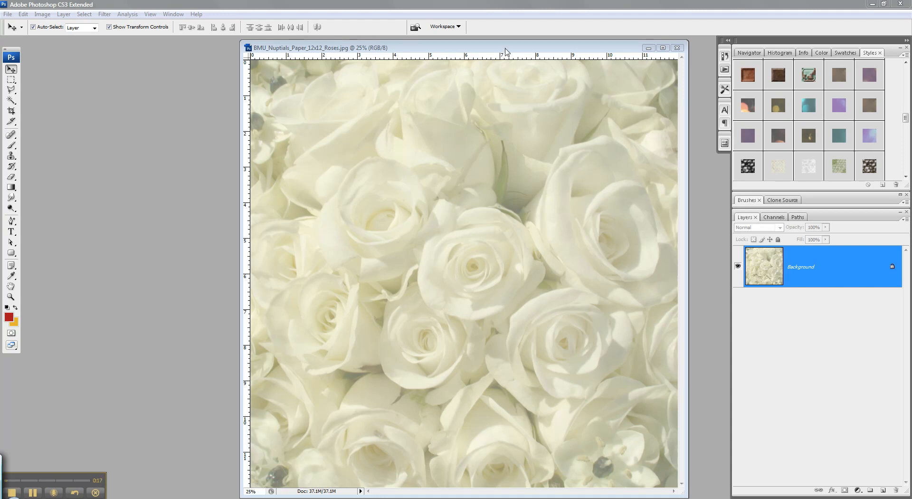
pyautogui.moveTo(507, 49)
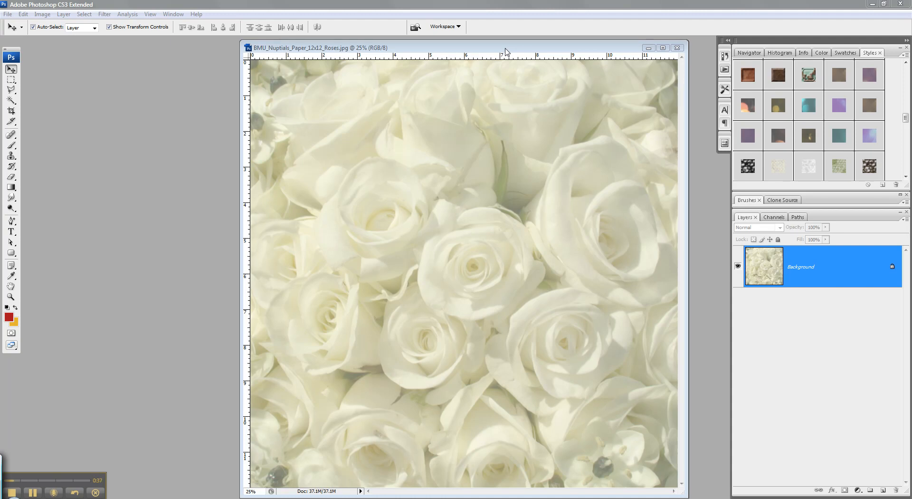
pyautogui.moveTo(839, 417)
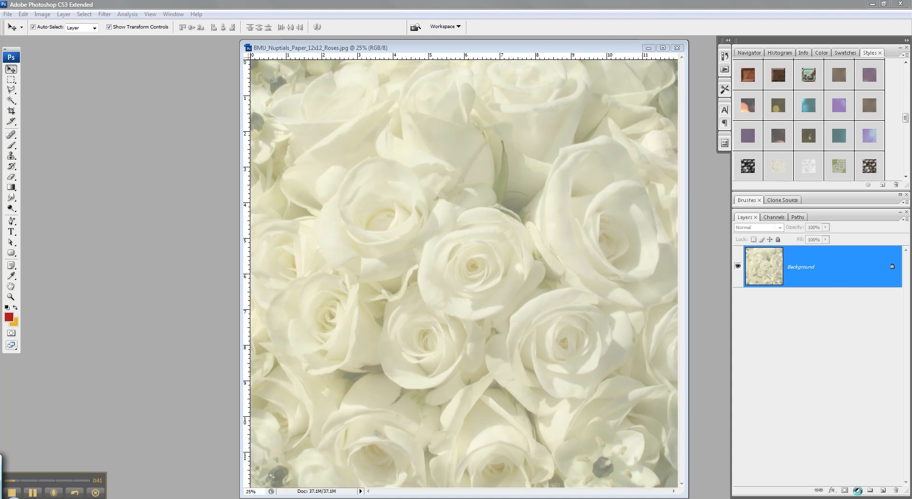
# Add a Solid Color fill layer above the roses background, keeping the default red.
pyautogui.click(859, 490)
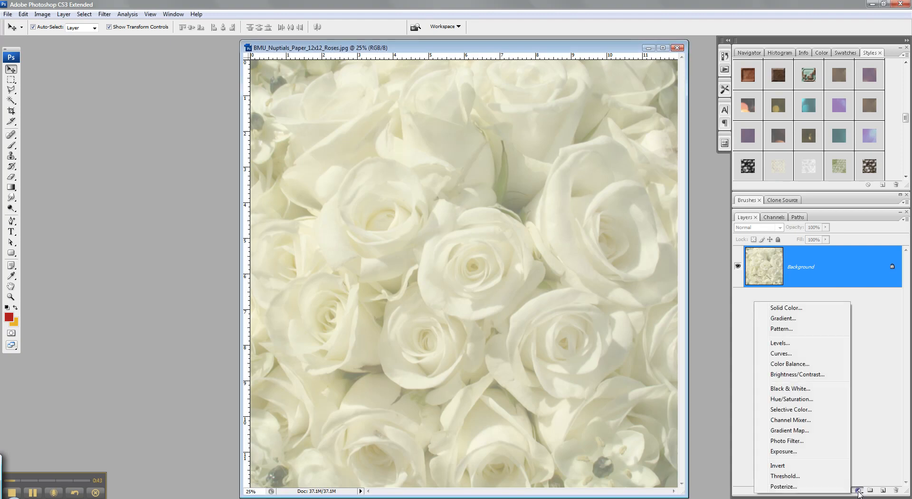
pyautogui.click(786, 308)
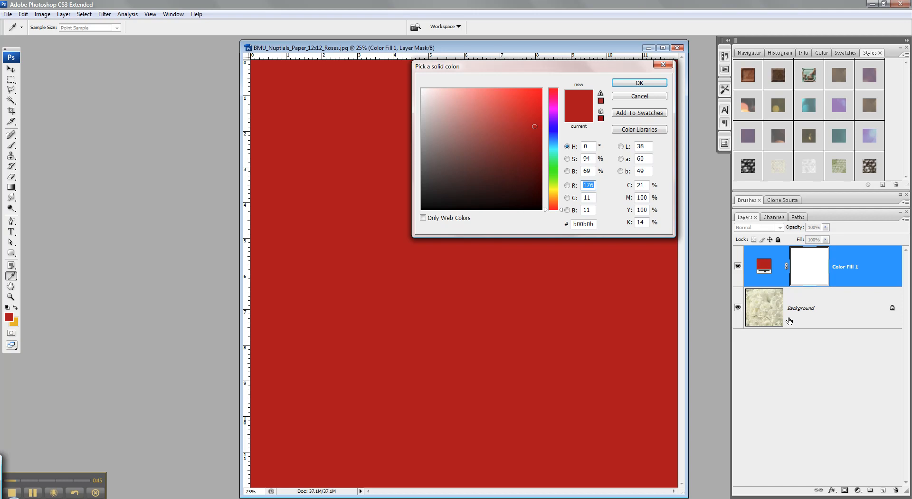
pyautogui.click(638, 83)
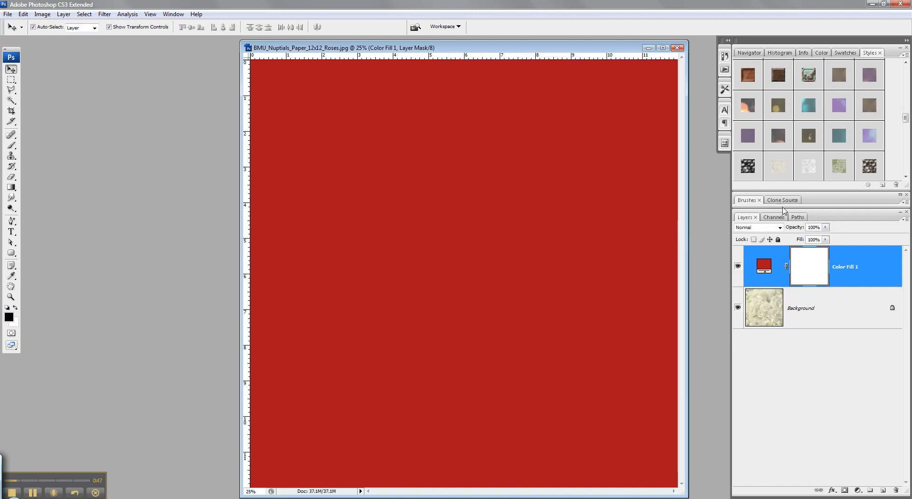
pyautogui.moveTo(811, 137)
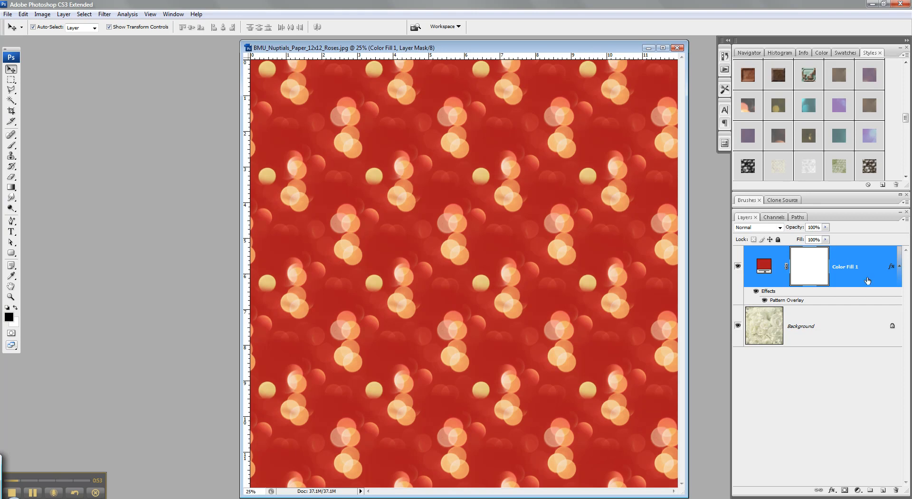
pyautogui.moveTo(875, 284)
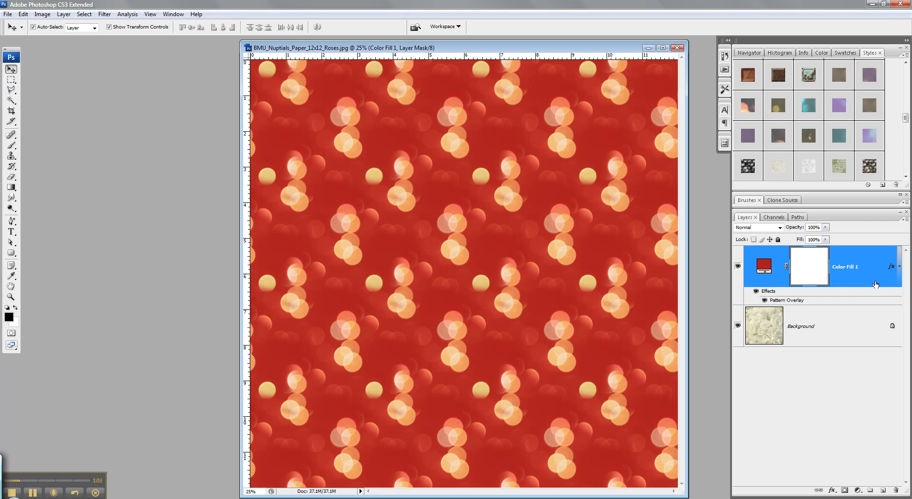
pyautogui.moveTo(656, 251)
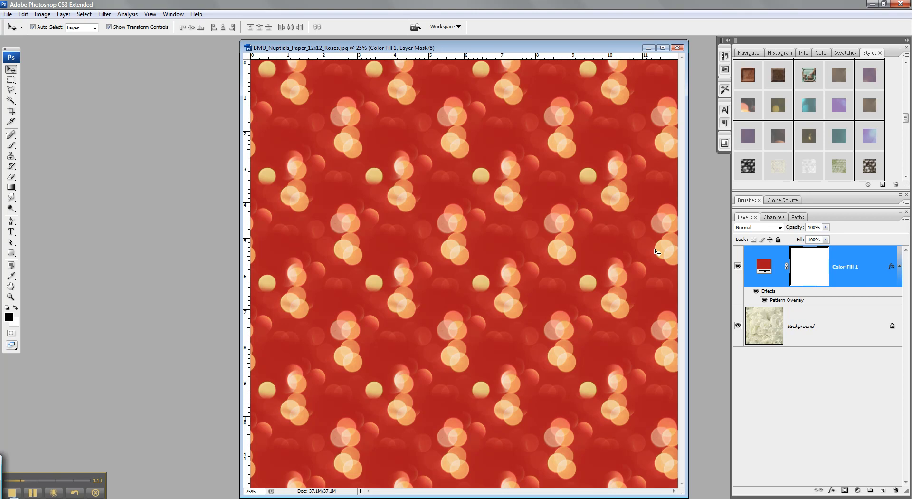
pyautogui.moveTo(400, 143)
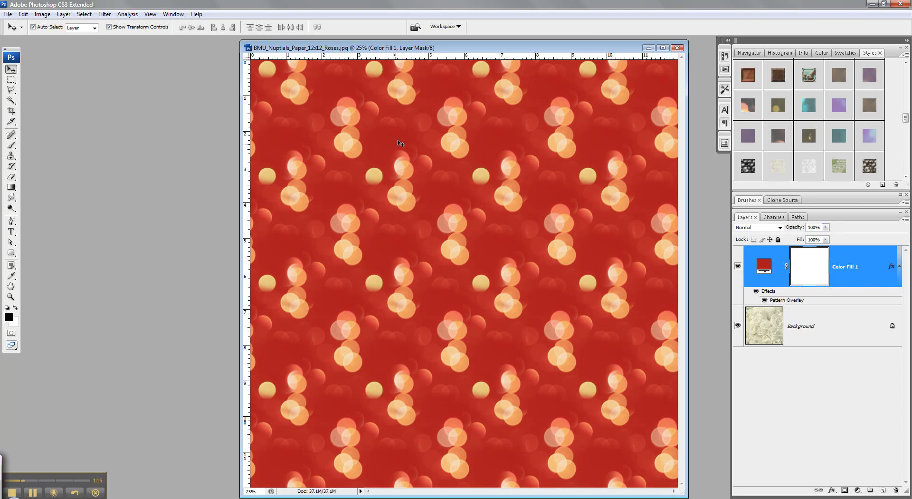
pyautogui.moveTo(868, 284)
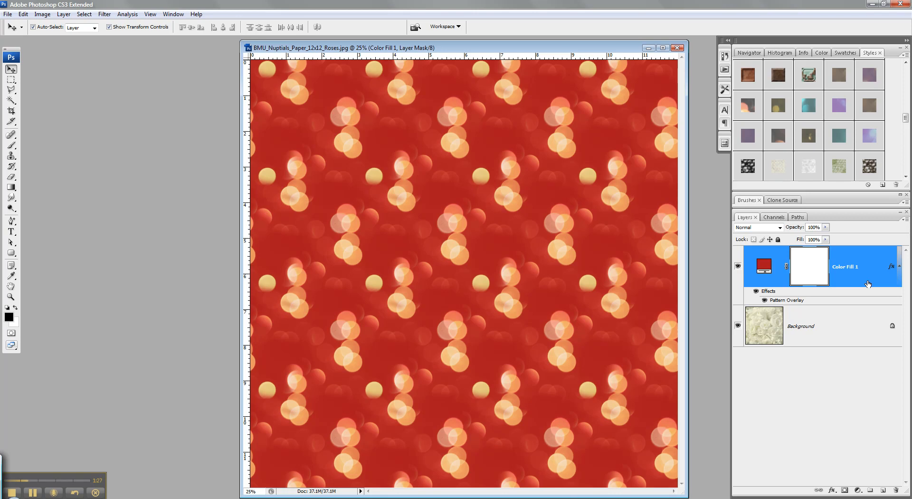
pyautogui.moveTo(871, 280)
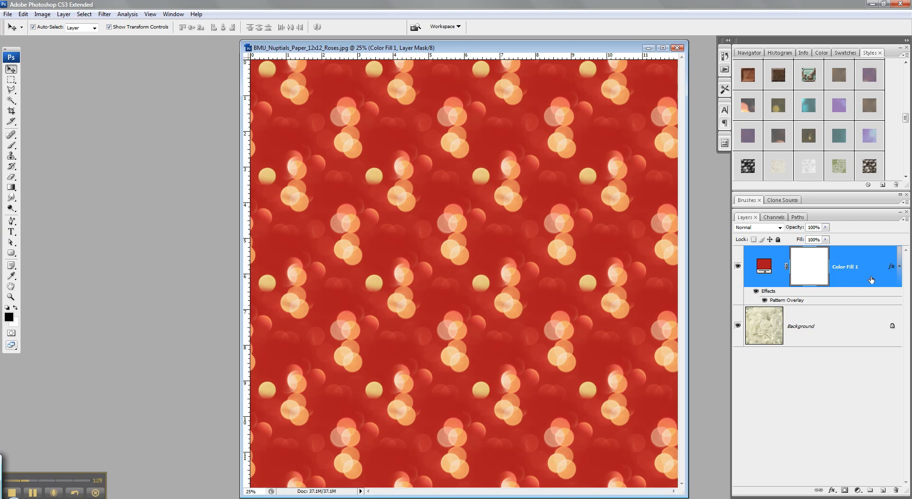
# Convert the Color Fill 1 bokeh layer into a Smart Object.
pyautogui.rightClick(847, 266)
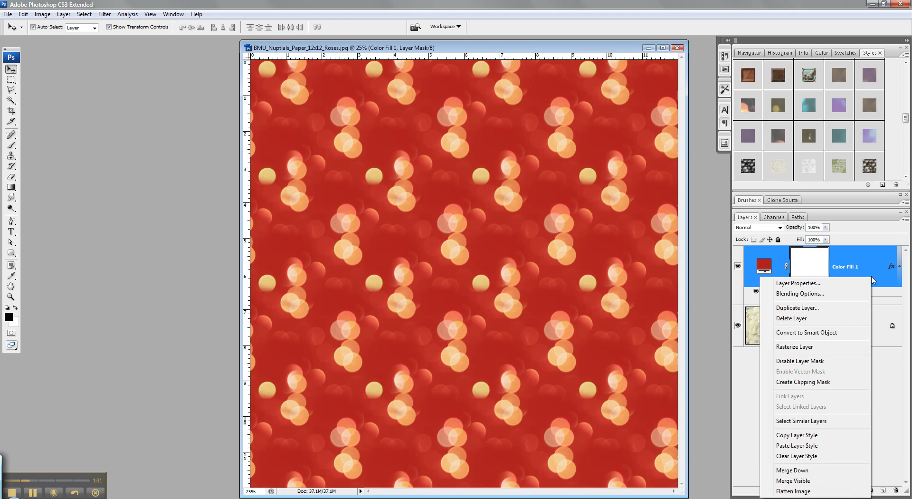
pyautogui.moveTo(818, 334)
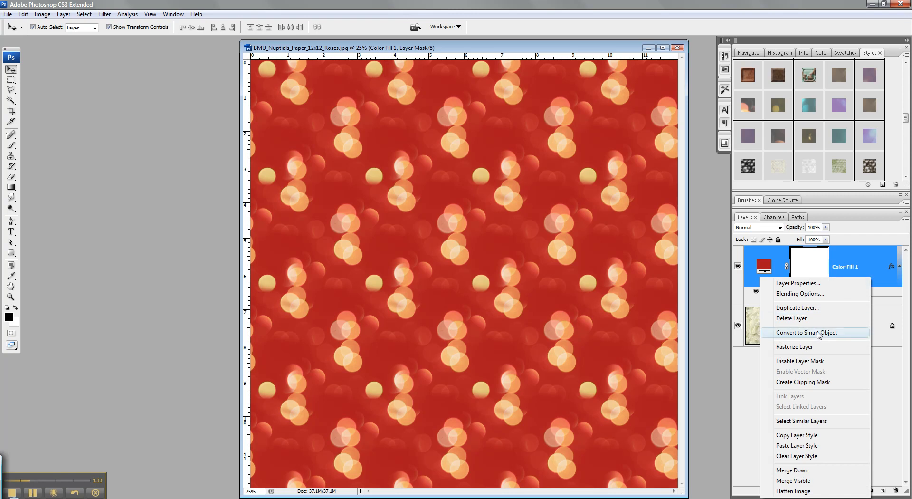
pyautogui.click(794, 346)
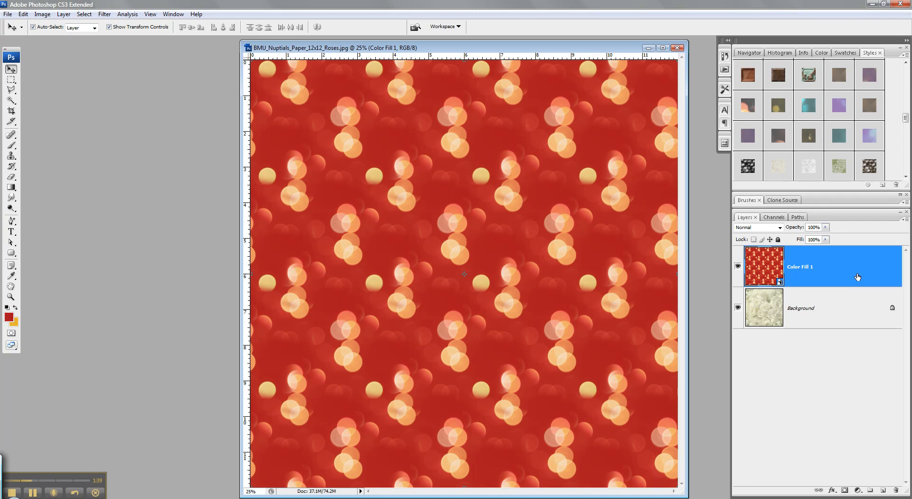
pyautogui.moveTo(792, 279)
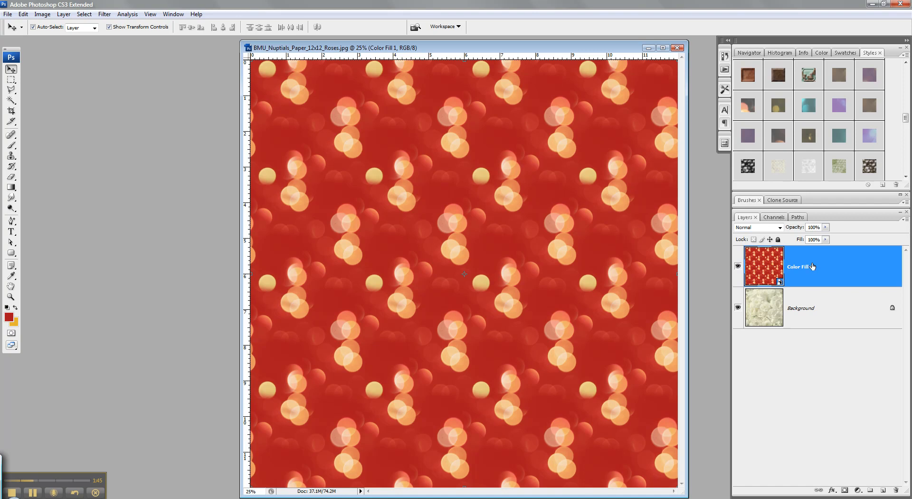
pyautogui.moveTo(780, 227)
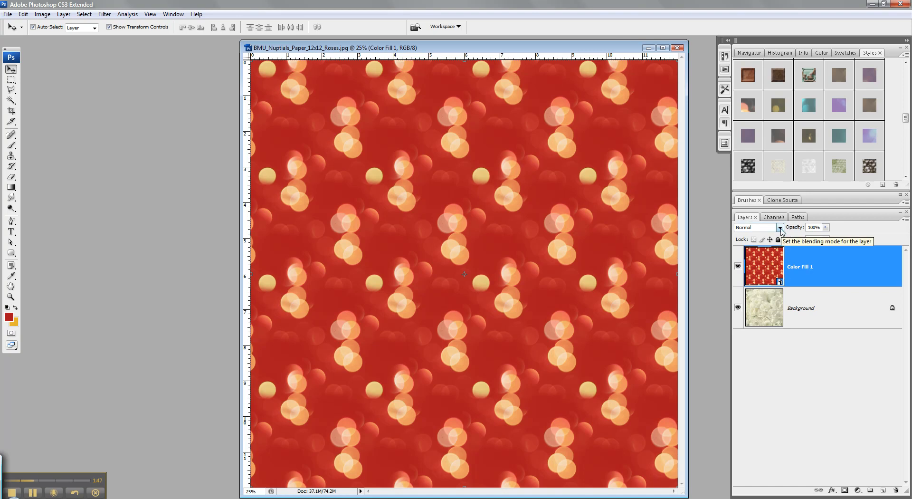
# Set the bokeh smart object layer's blending mode to Overlay.
pyautogui.click(778, 227)
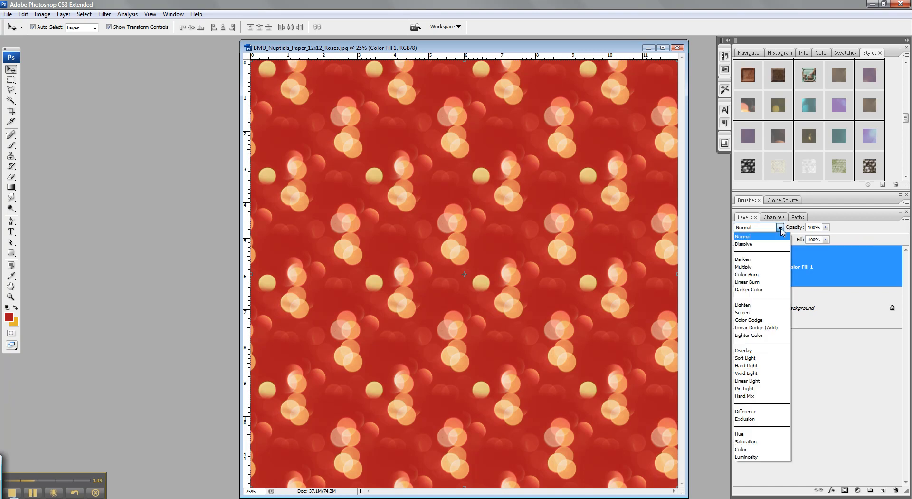
pyautogui.click(743, 350)
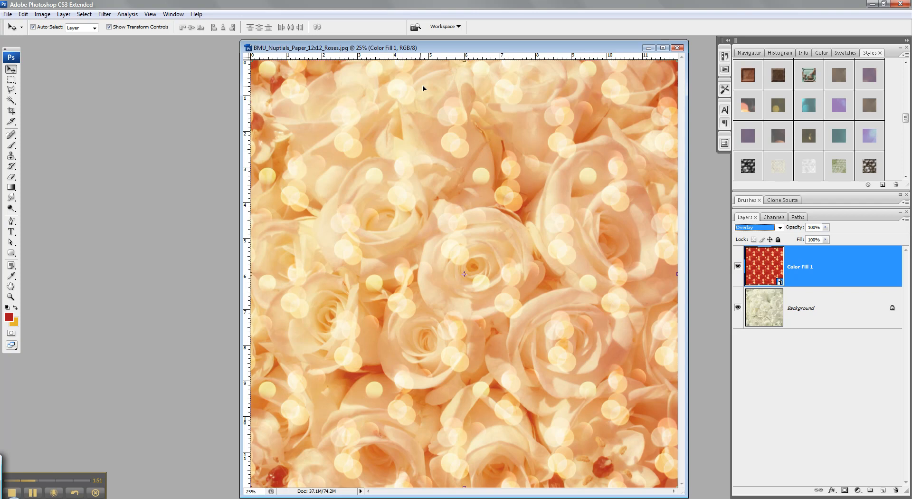
pyautogui.moveTo(462, 288)
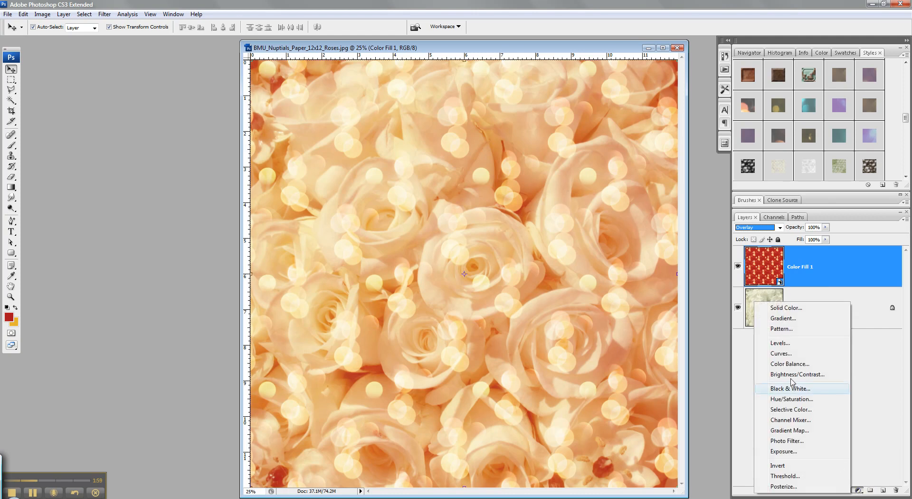
pyautogui.moveTo(817, 399)
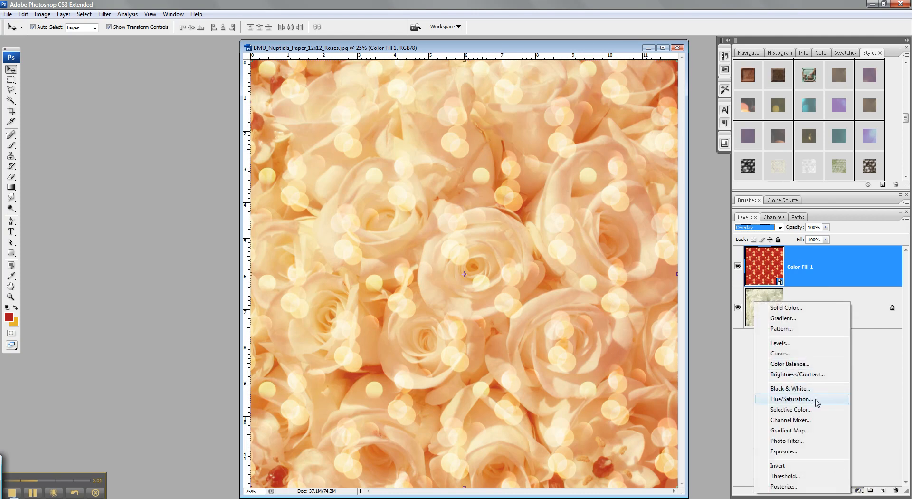
# Add a Hue/Saturation adjustment layer with lowered Saturation over the rose composition.
pyautogui.click(791, 399)
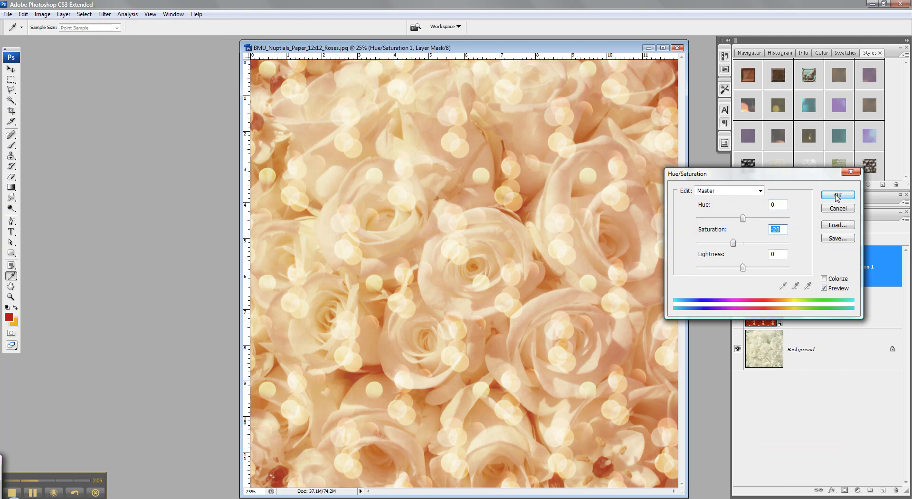
pyautogui.click(836, 196)
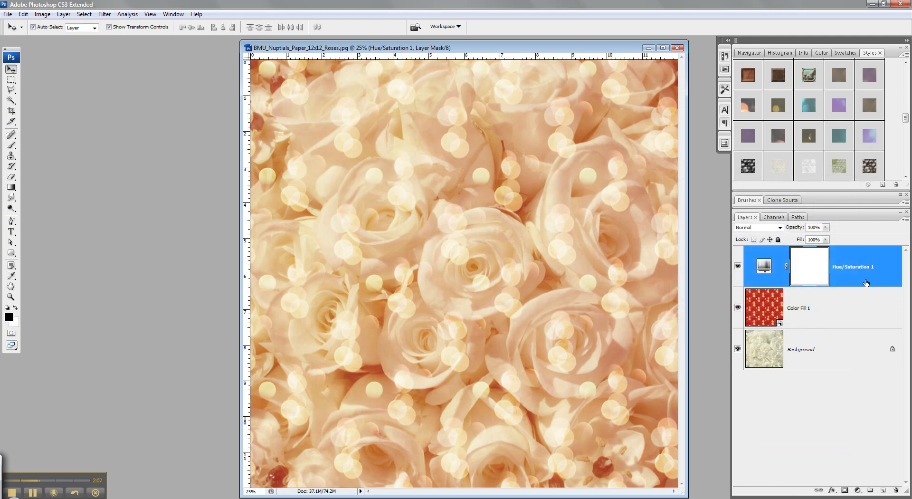
pyautogui.moveTo(576, 50)
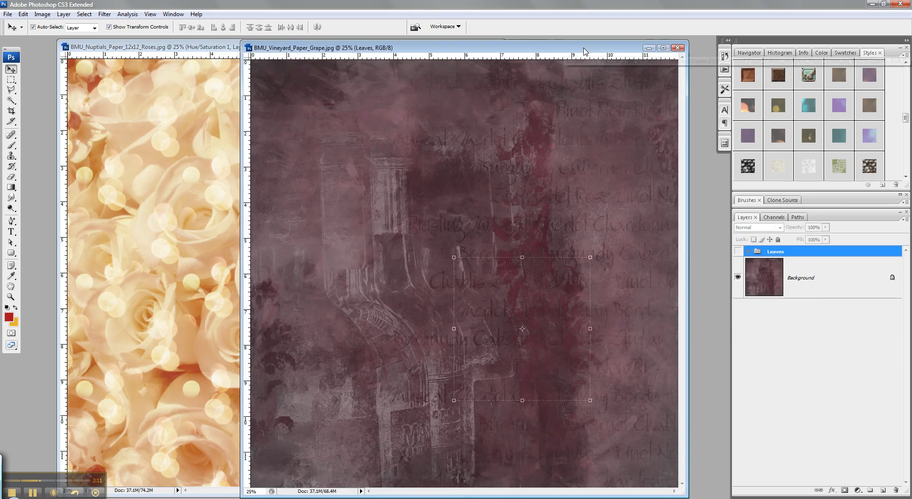
# Select the Background layer of the BMU_Vineyard_Paper_Grape document.
pyautogui.click(800, 278)
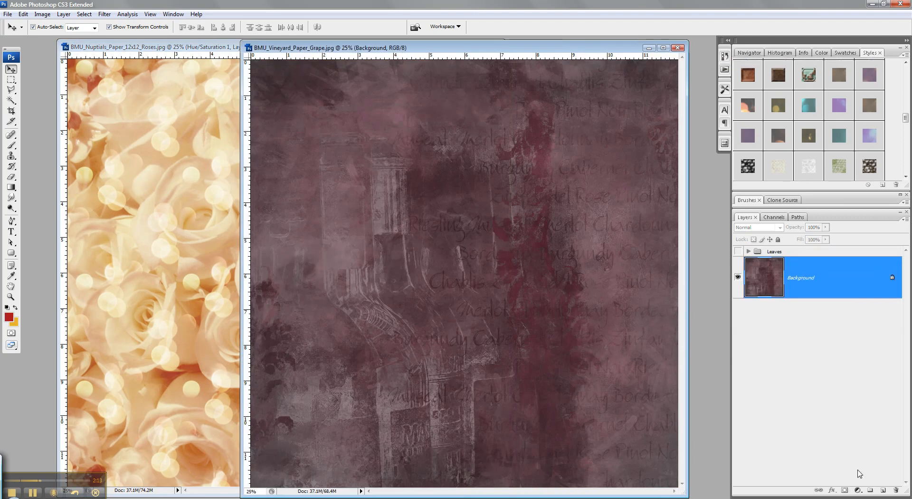
pyautogui.moveTo(800, 411)
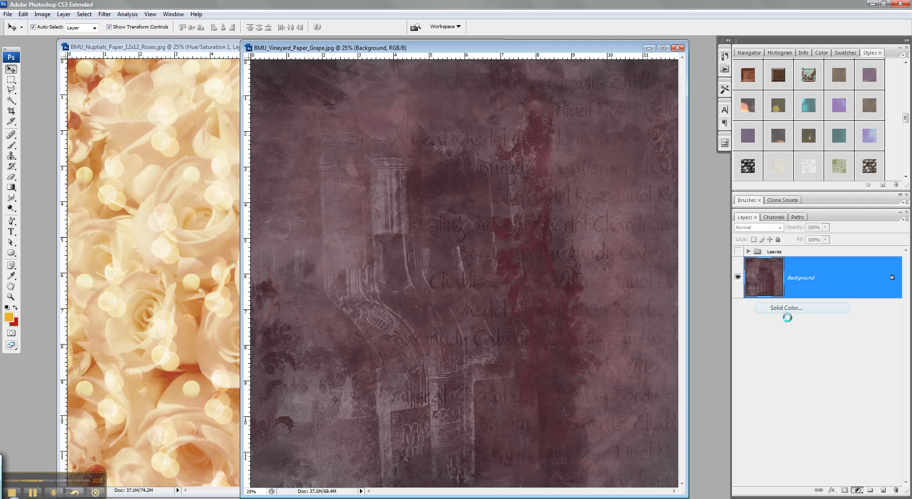
# Add a Solid Color fill layer and give it the peach bokeh pattern style.
pyautogui.click(784, 308)
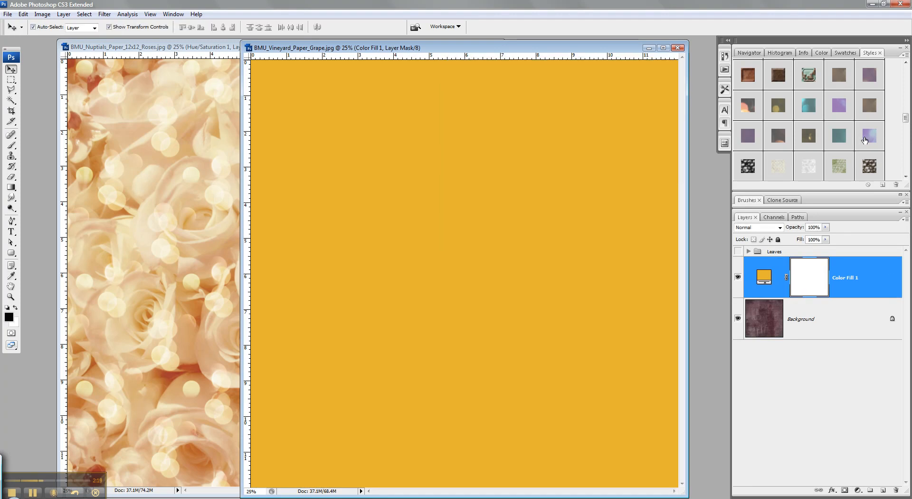
pyautogui.click(869, 136)
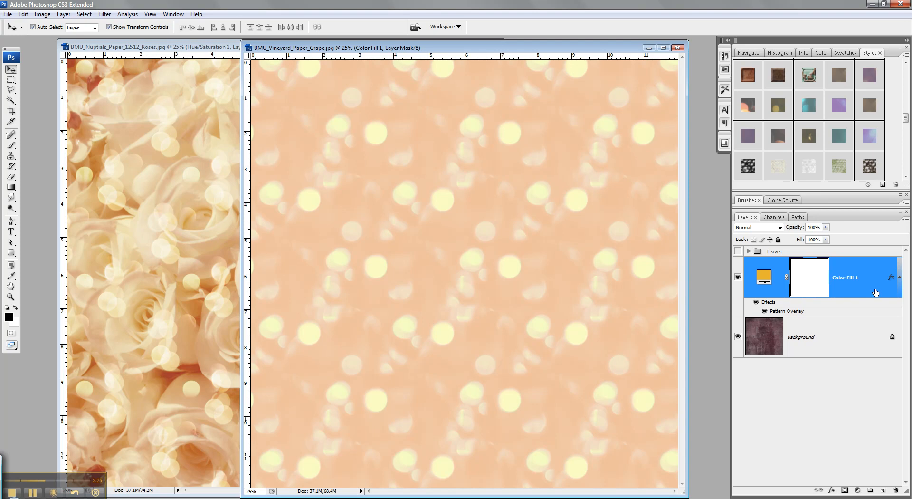
# Blend the vineyard bokeh fill layer in Overlay and expand the Leaves layer group.
pyautogui.rightClick(844, 278)
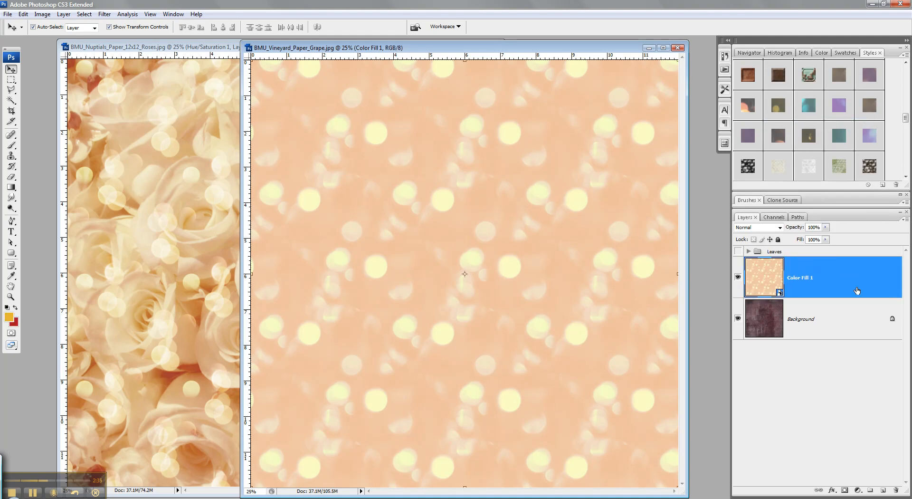
pyautogui.click(758, 227)
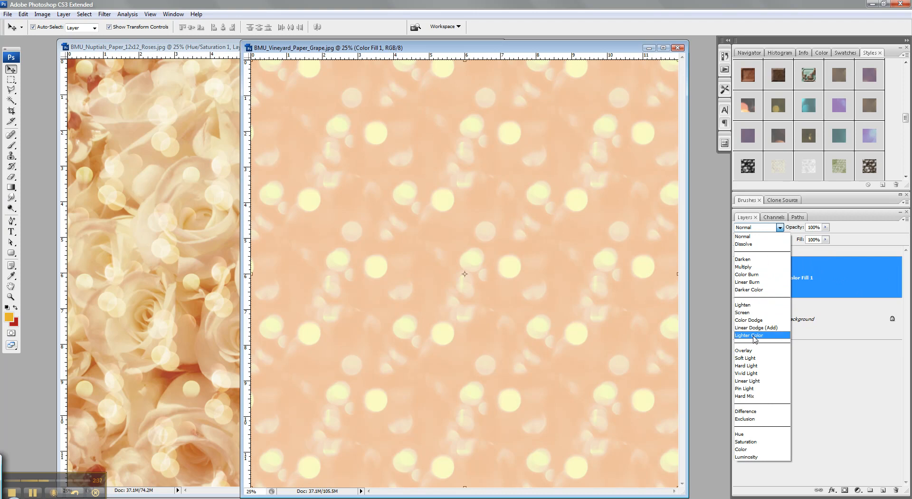
pyautogui.click(743, 349)
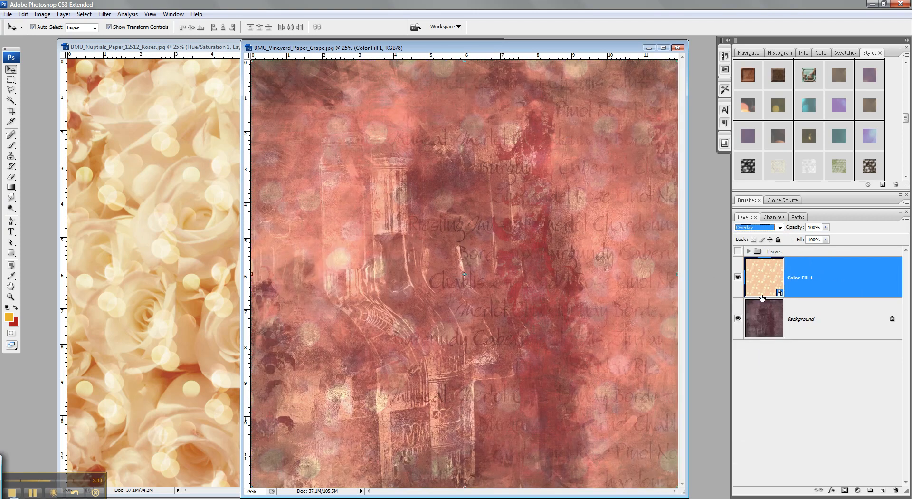
pyautogui.click(738, 278)
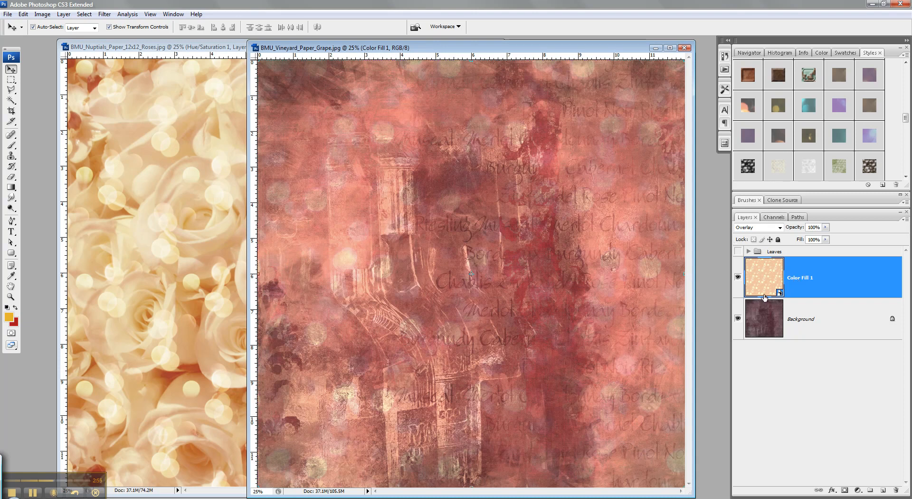
pyautogui.moveTo(765, 297)
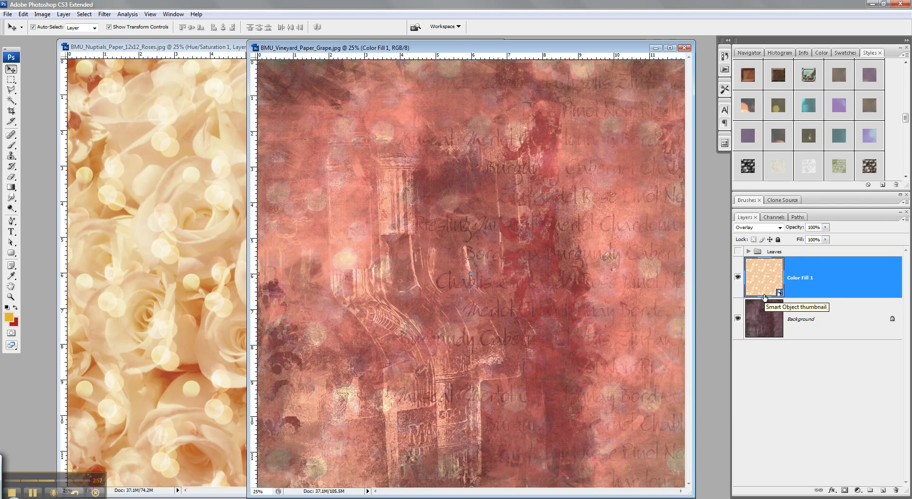
pyautogui.moveTo(747, 262)
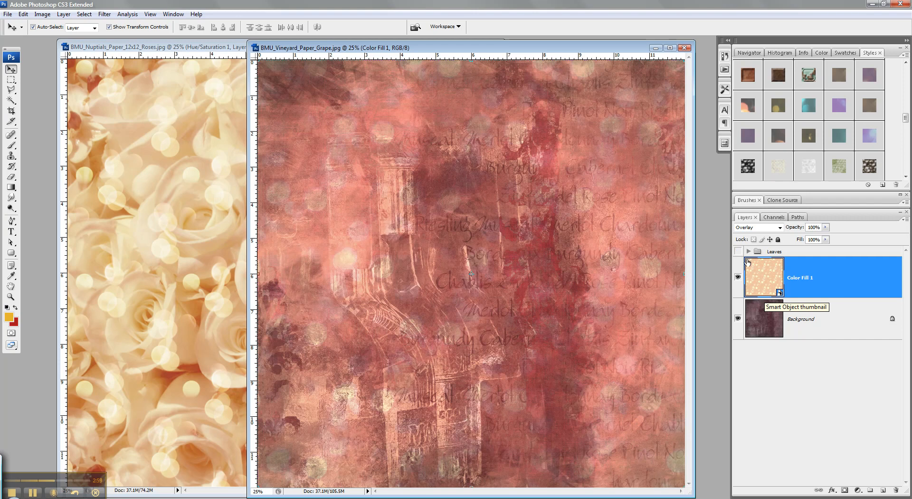
pyautogui.click(739, 251)
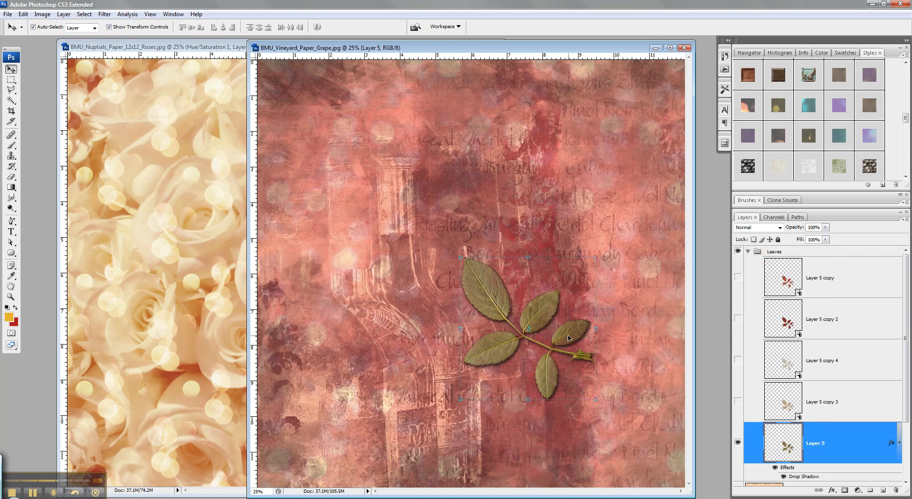
# Duplicate Layer 5 and apply the tan damask pattern style to the copy.
pyautogui.rightClick(814, 443)
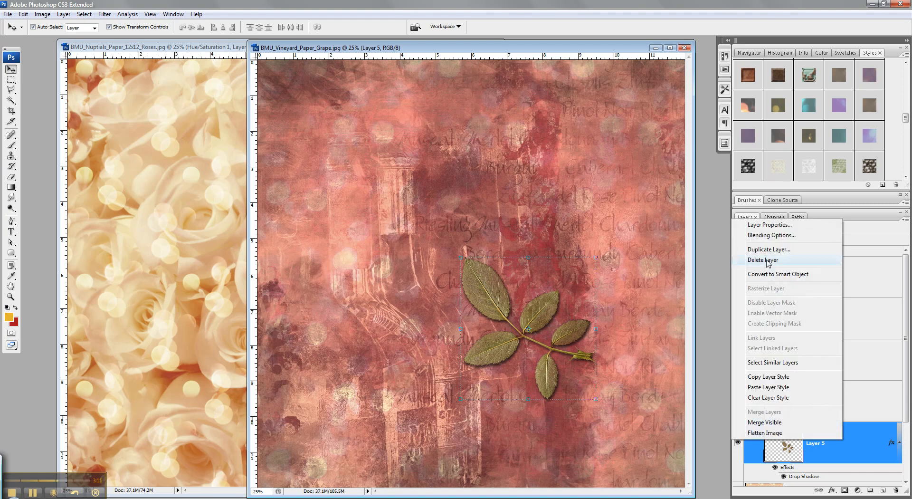
pyautogui.click(769, 249)
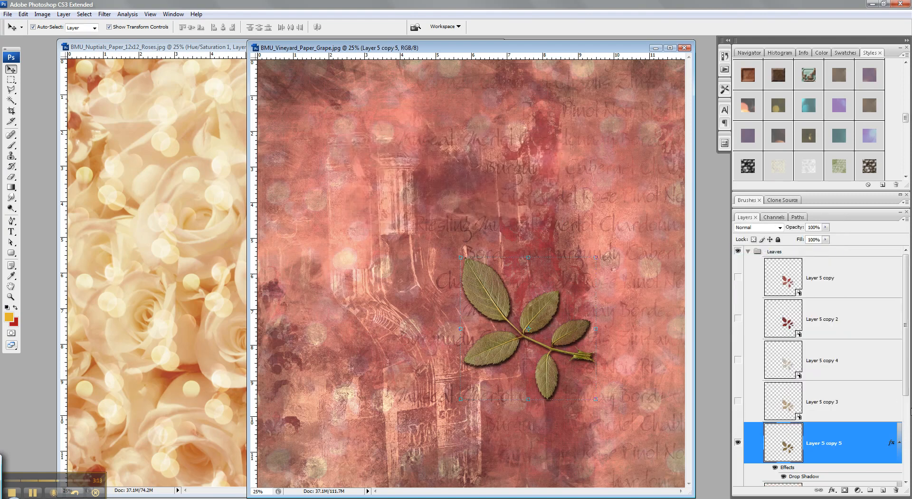
pyautogui.scroll(-3)
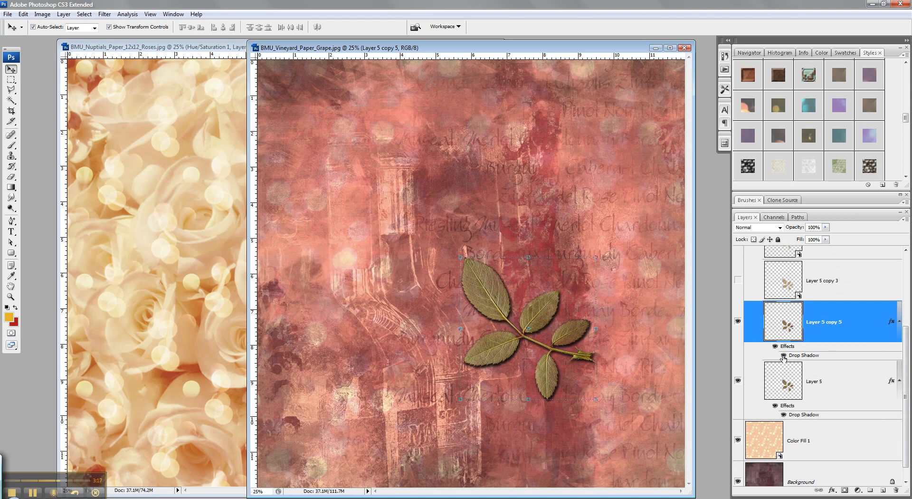
pyautogui.moveTo(784, 357)
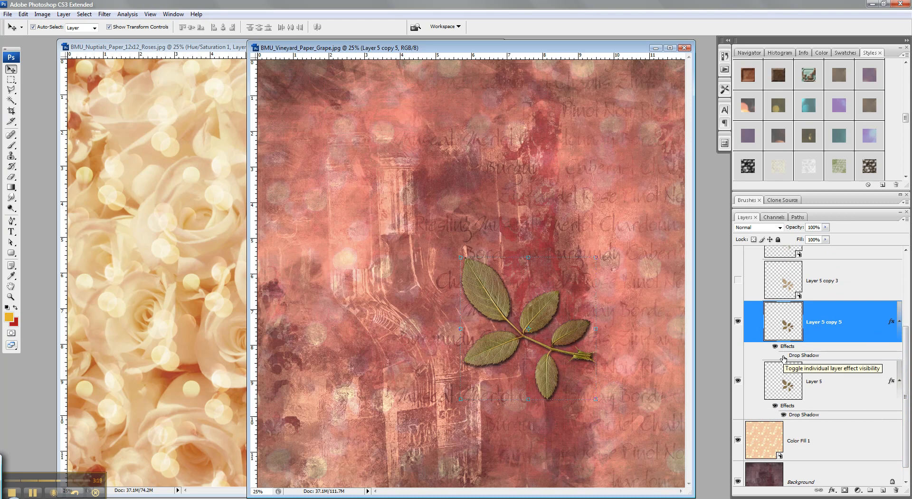
pyautogui.scroll(-3)
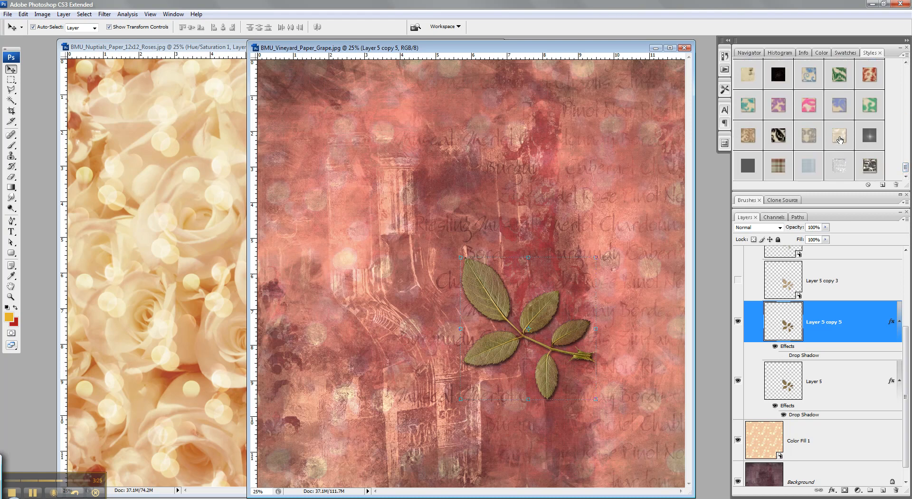
pyautogui.click(747, 136)
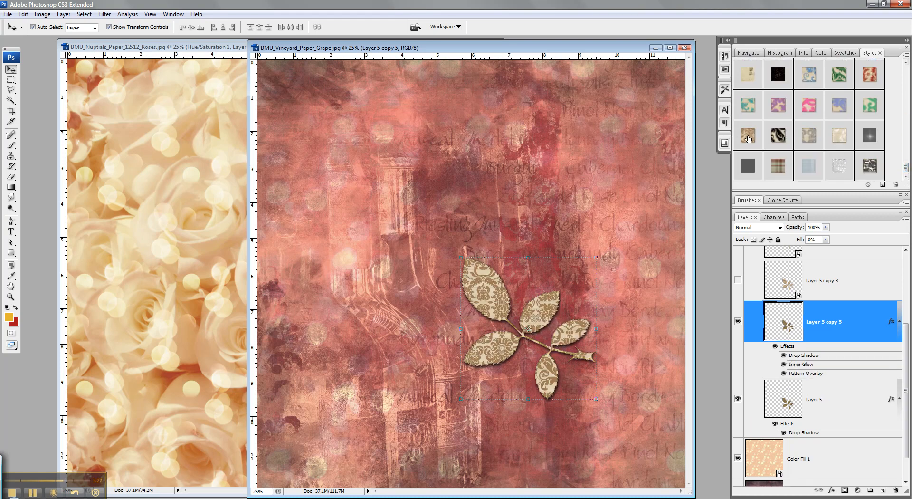
pyautogui.moveTo(831, 334)
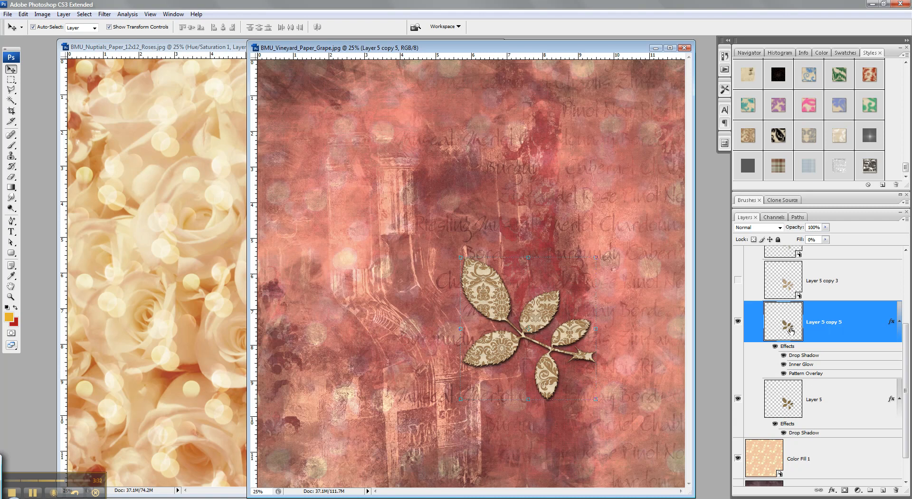
pyautogui.moveTo(784, 358)
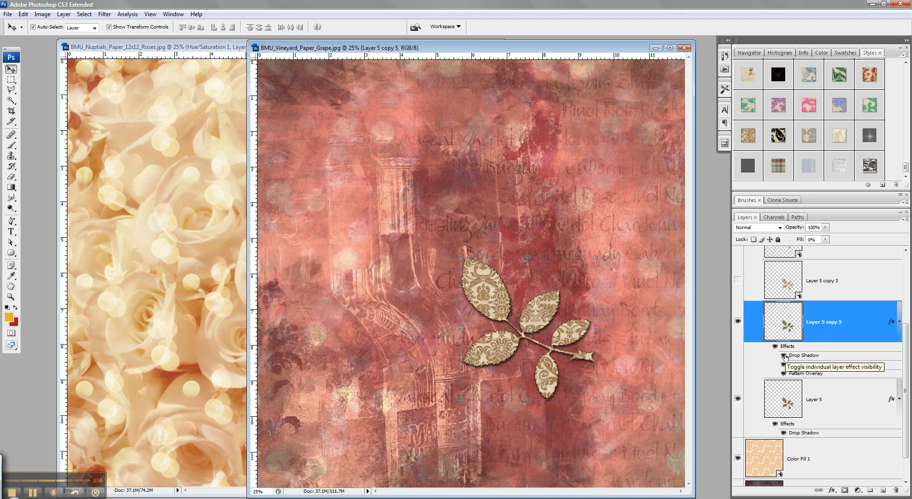
# Convert Layer 5 copy 5 into a Smart Object.
pyautogui.click(784, 355)
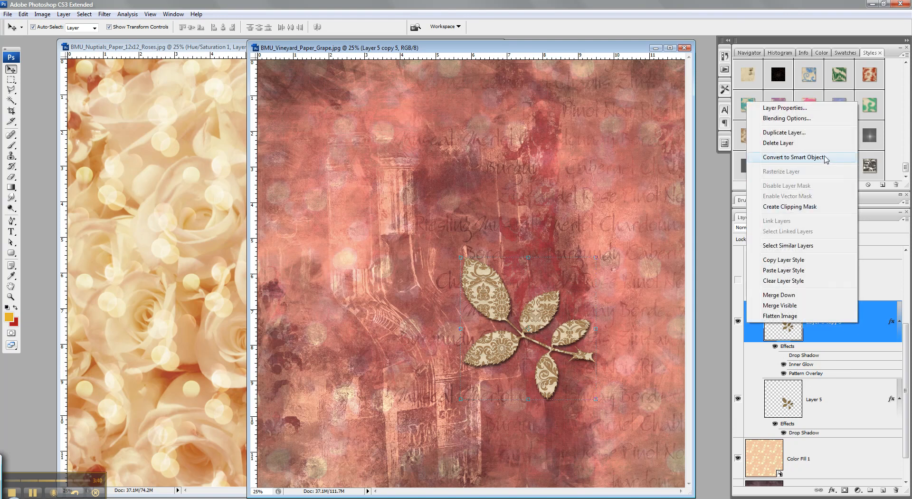
pyautogui.moveTo(830, 160)
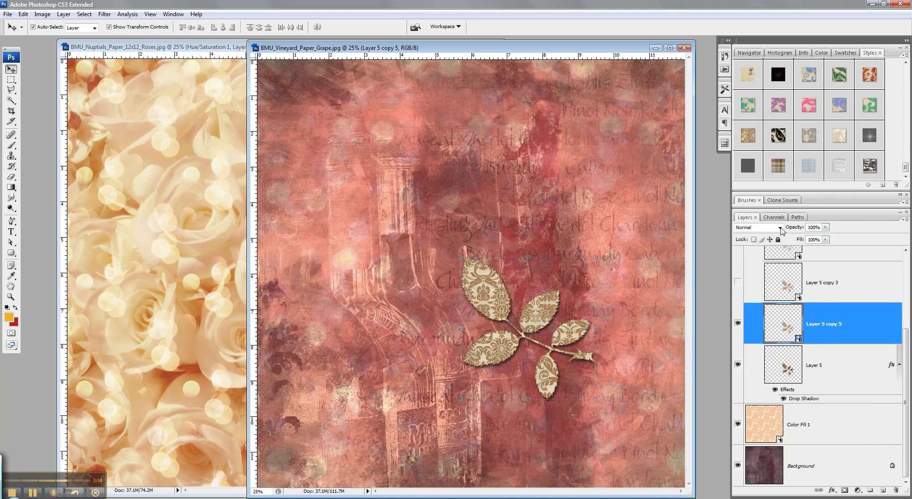
# Preview Color Burn, Lighten and Lighter Color on the leaf copy, then leave it in Soft Light.
pyautogui.click(779, 227)
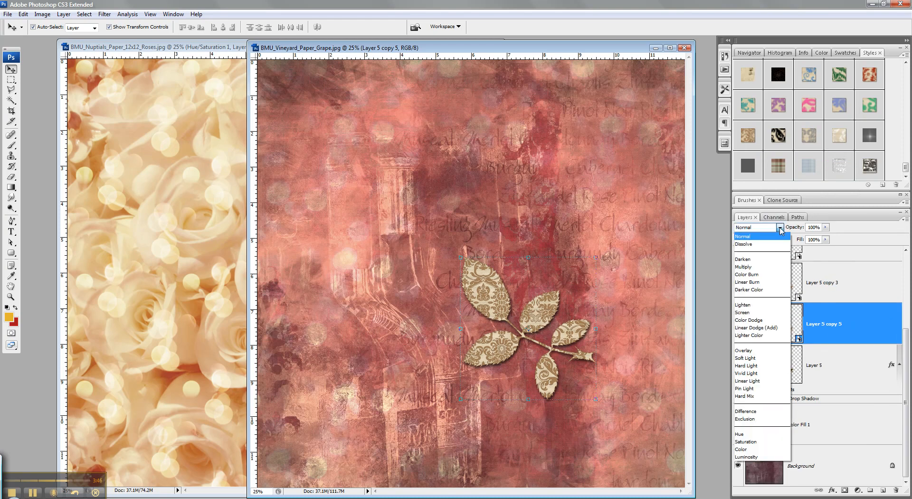
pyautogui.click(747, 275)
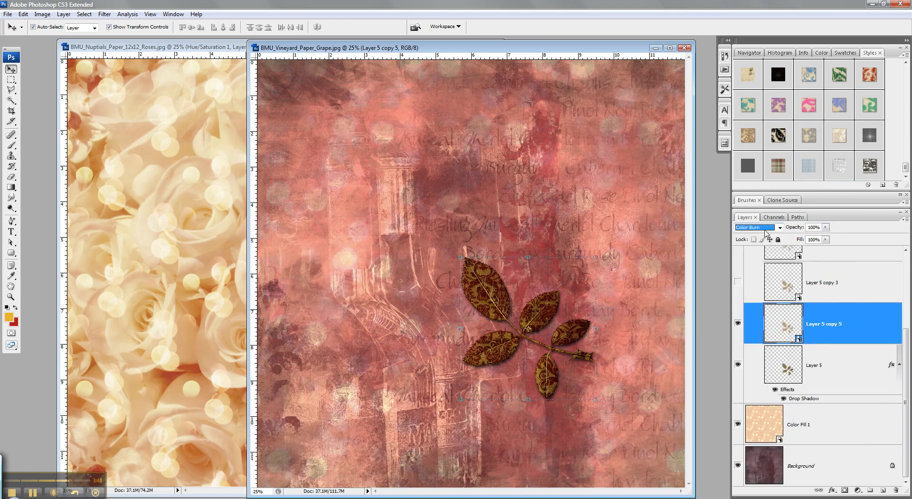
pyautogui.click(757, 227)
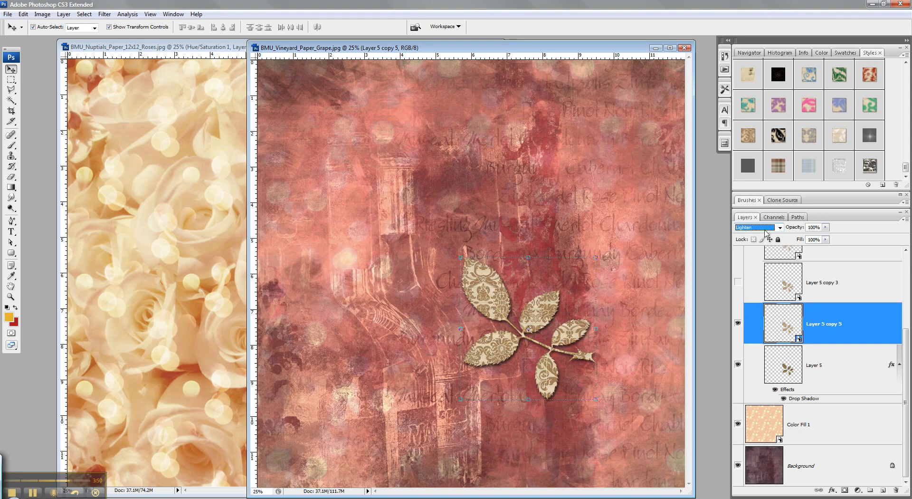
pyautogui.click(757, 227)
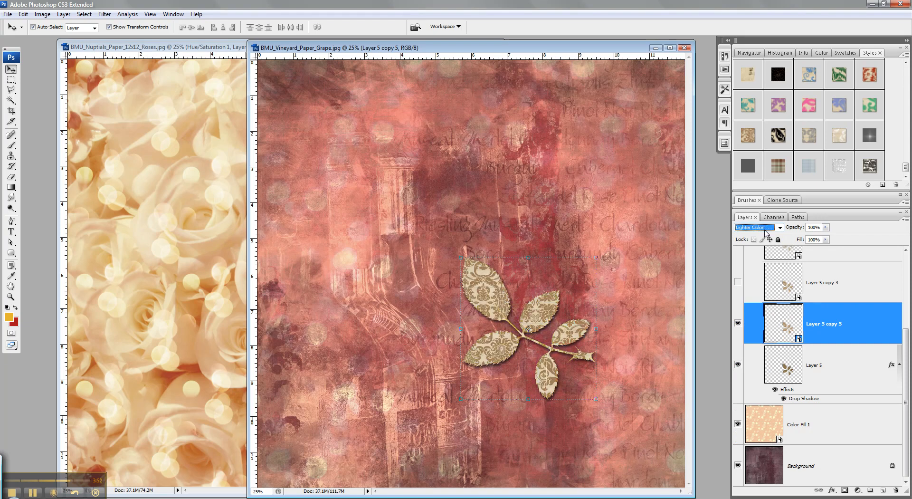
pyautogui.click(756, 227)
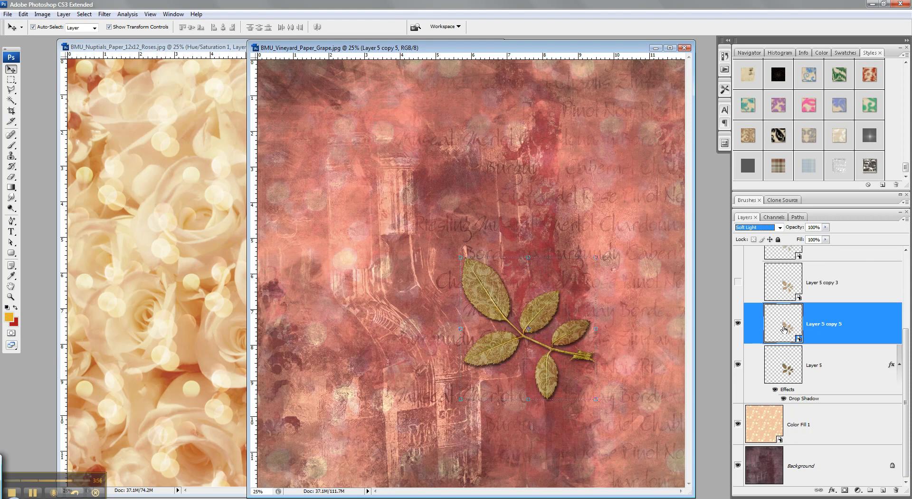
pyautogui.moveTo(831, 331)
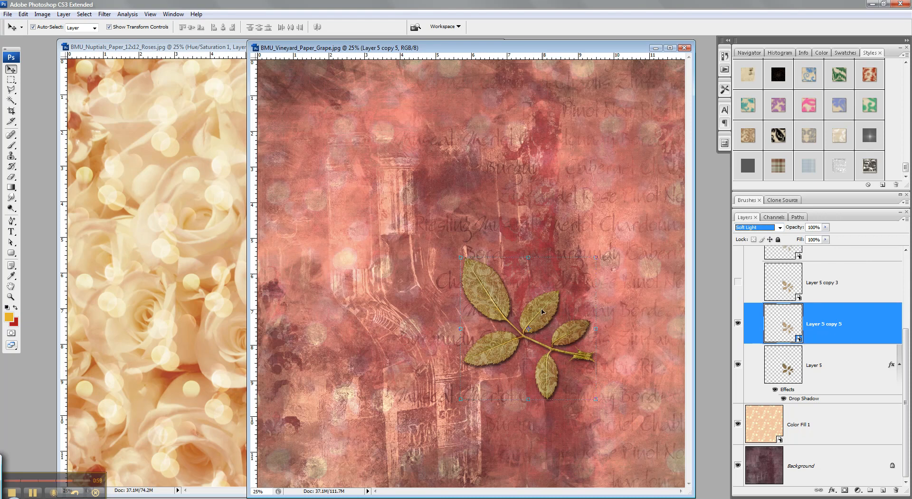
pyautogui.moveTo(577, 336)
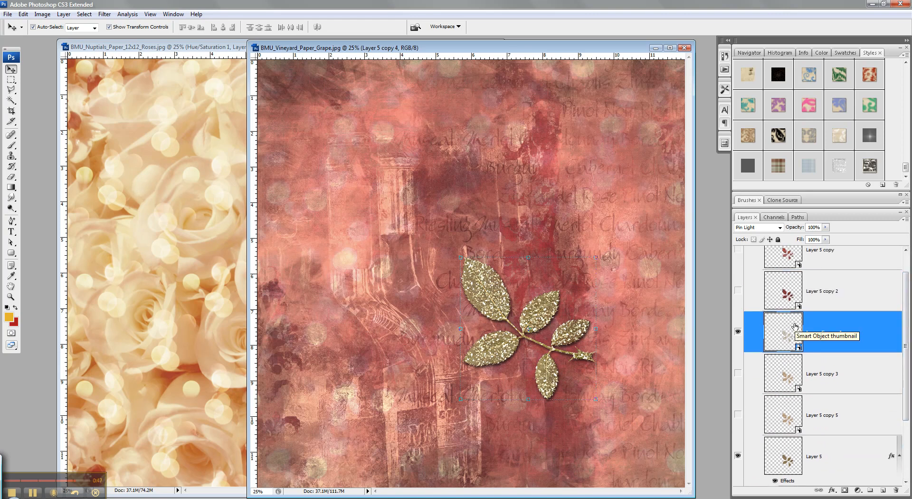
pyautogui.moveTo(476, 281)
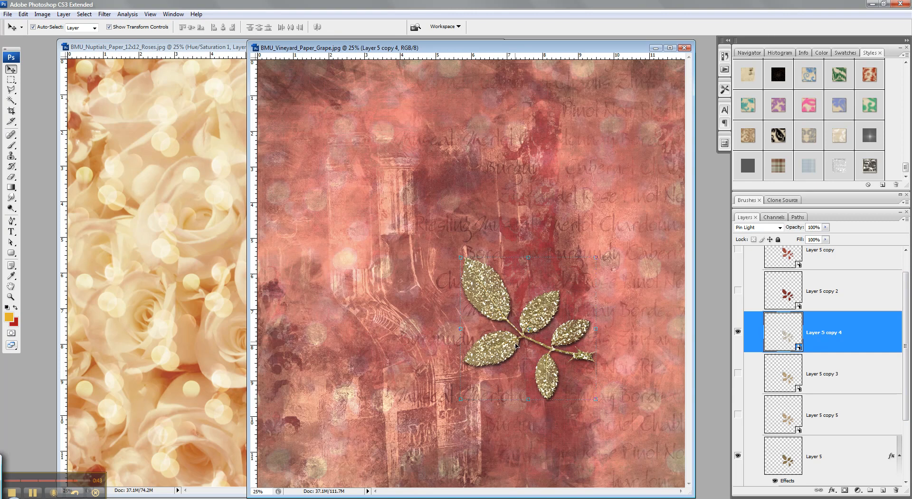
pyautogui.moveTo(492, 302)
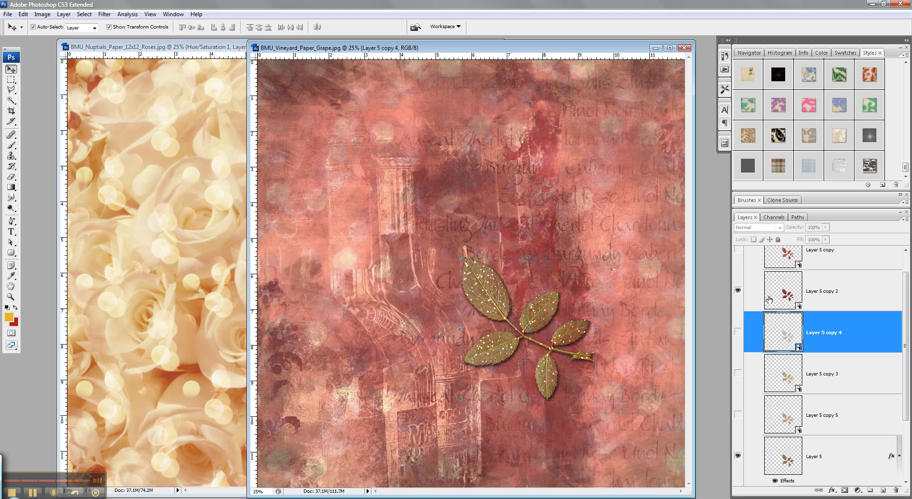
# Check the dotted leaf copy in Lighten and the brown copy in Multiply, then hide both.
pyautogui.click(823, 290)
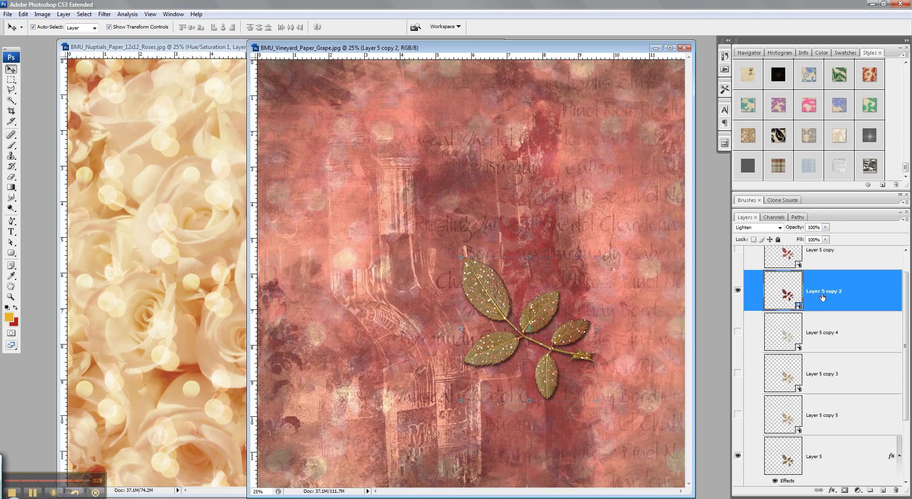
pyautogui.click(756, 227)
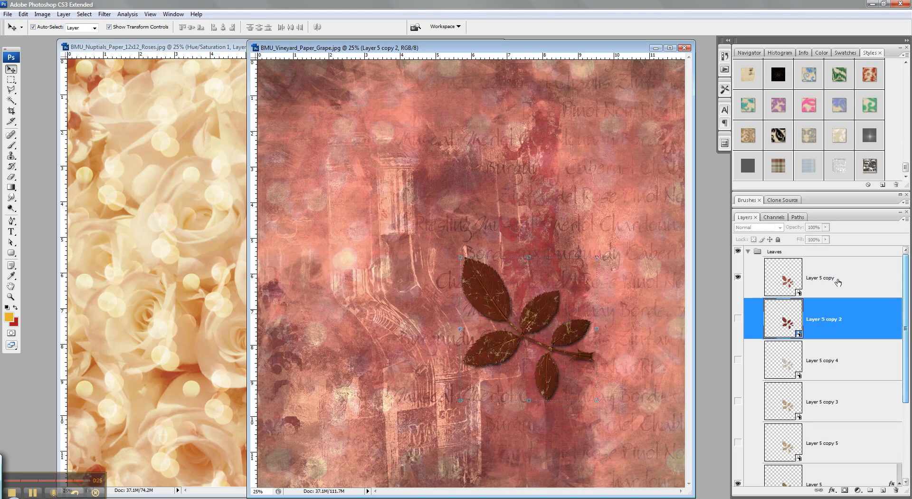
pyautogui.click(820, 277)
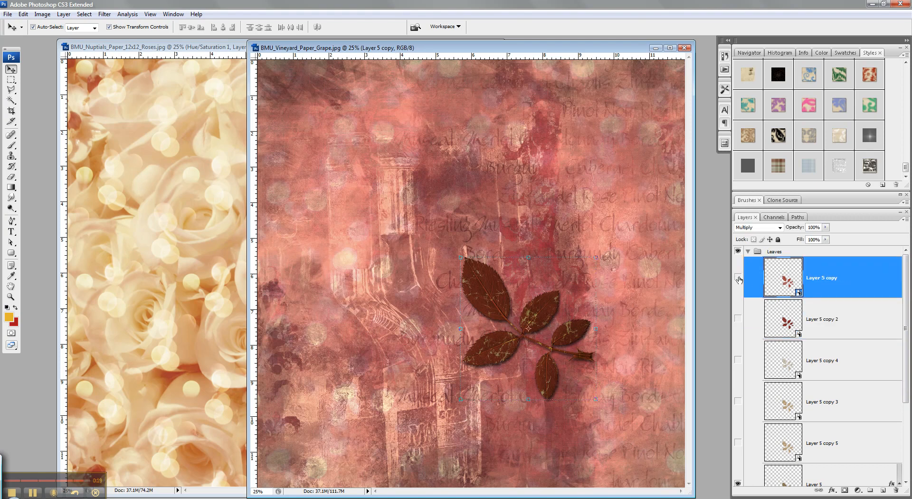
pyautogui.click(756, 227)
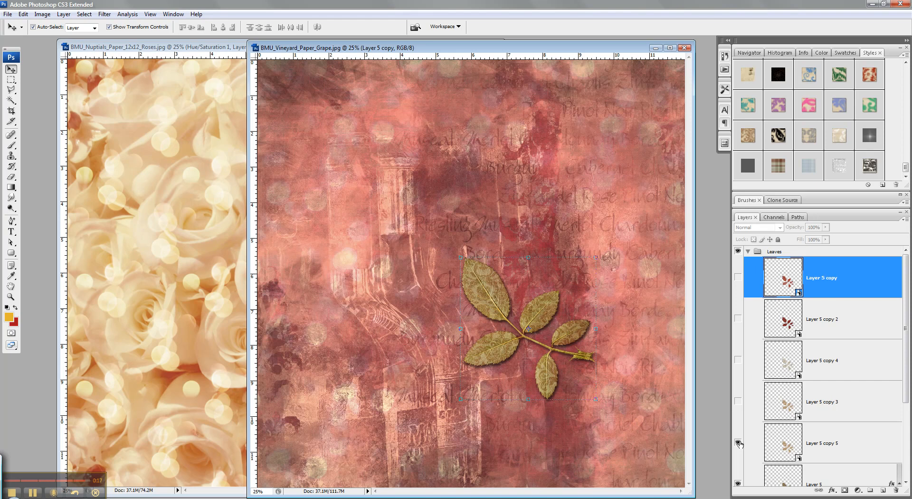